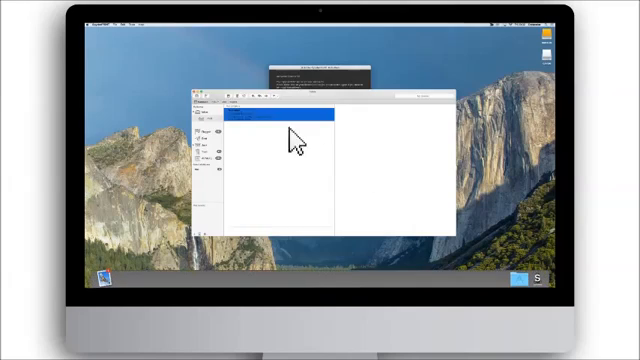
Launch SpyderPrint from Applications to reach its welcome screen
left_click(280, 120)
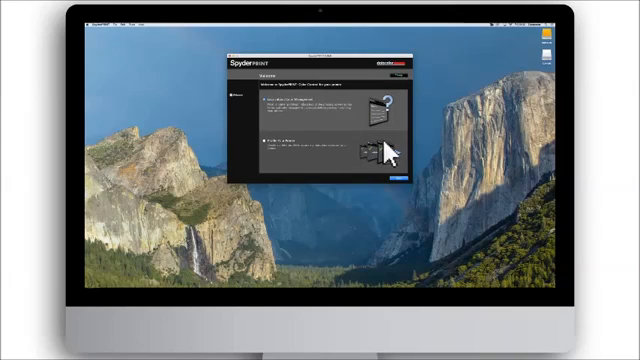
mouse_move(436, 160)
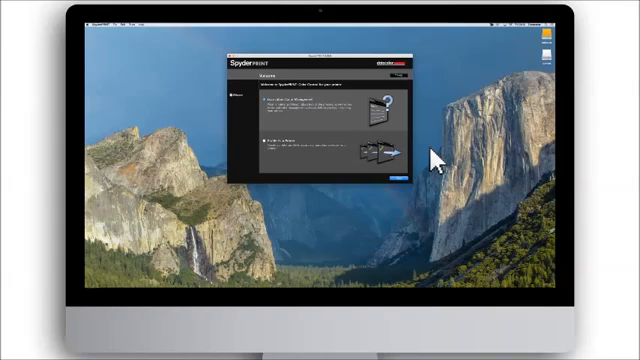
mouse_move(272, 116)
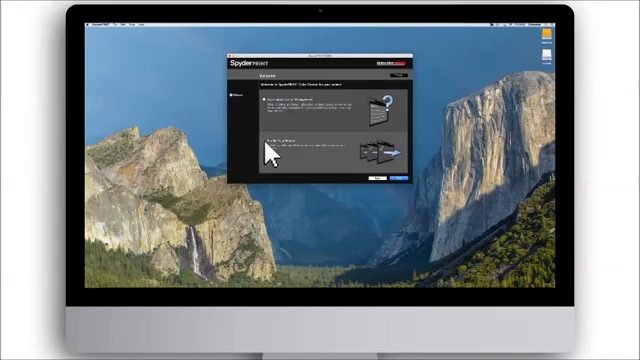
Choose the profiling option and continue to the setup page of settings to fill in
left_click(400, 182)
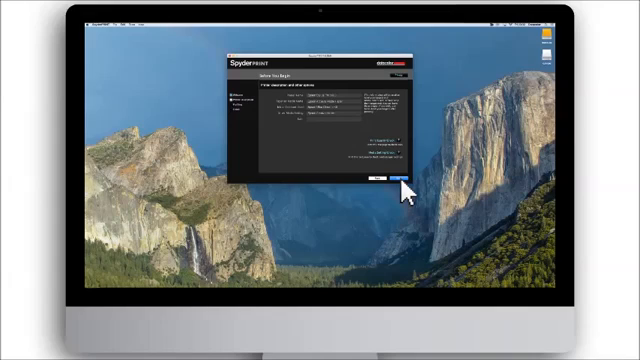
Continue past the settings summary to the target options page
left_click(386, 178)
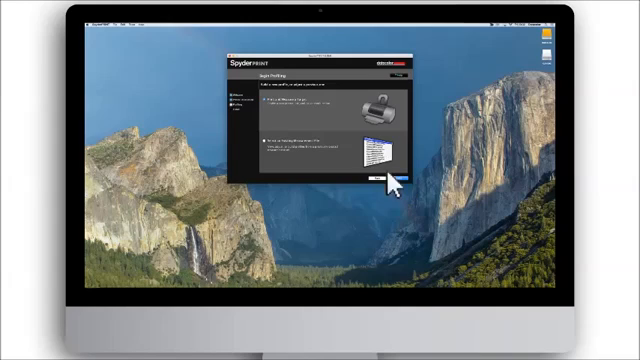
mouse_move(264, 114)
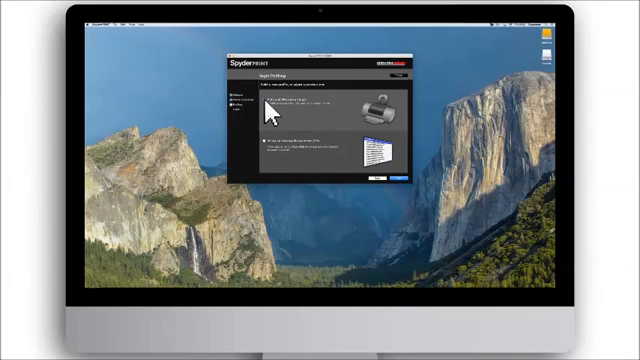
Choose to print the color target, bringing up the print dialog for the chart
left_click(388, 182)
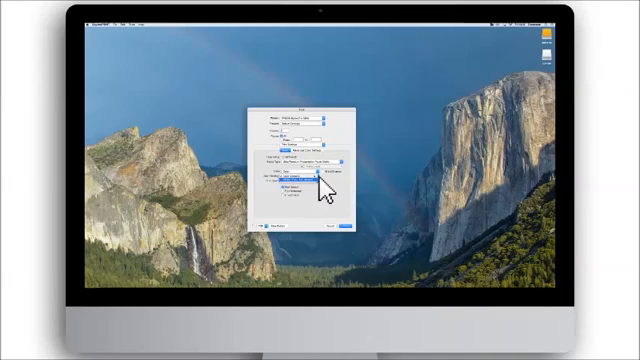
Send the target chart to the printer and proceed to the measurement instructions
left_click(300, 178)
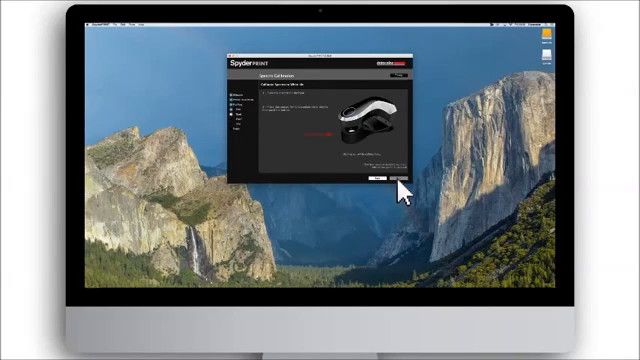
mouse_move(316, 96)
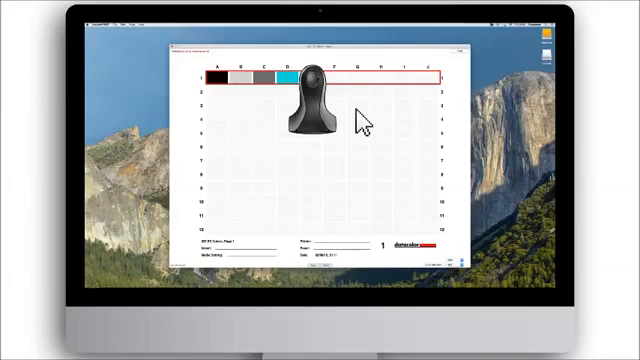
mouse_move(490, 136)
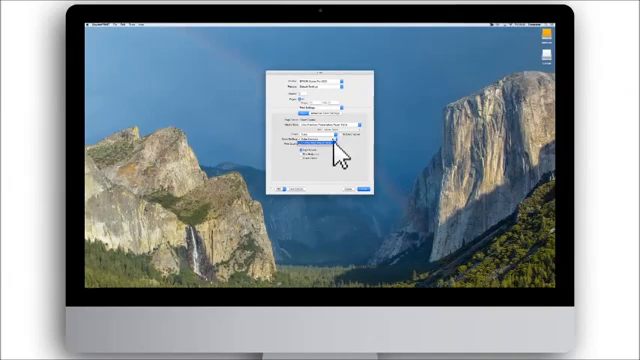
Pick the option from the print settings pop-up and close the Print dialog
left_click(320, 142)
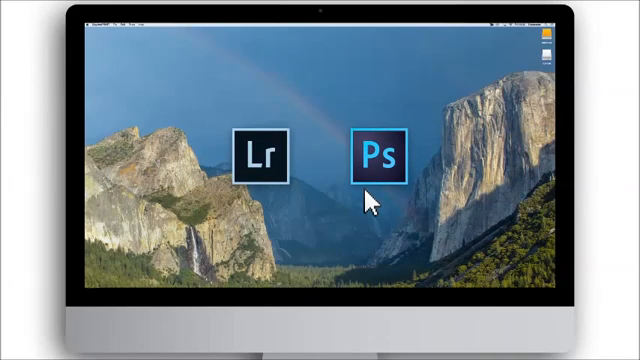
In Photoshop's Print dialog, choose the new ICC profile as the Printer Profile
left_click(380, 156)
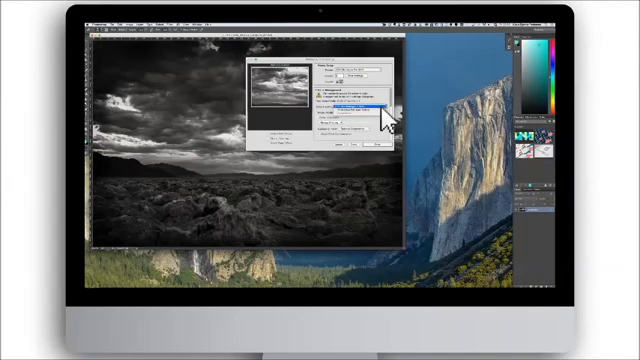
left_click(358, 108)
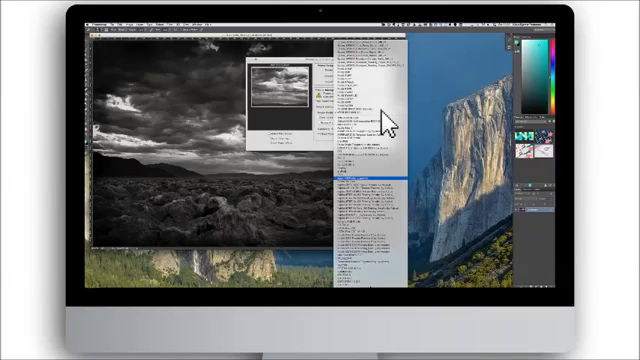
mouse_move(398, 190)
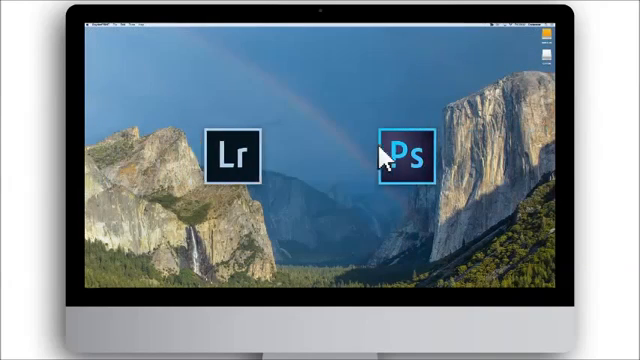
In Lightroom's Print module, select the new ICC profile under Color Management
double_click(236, 152)
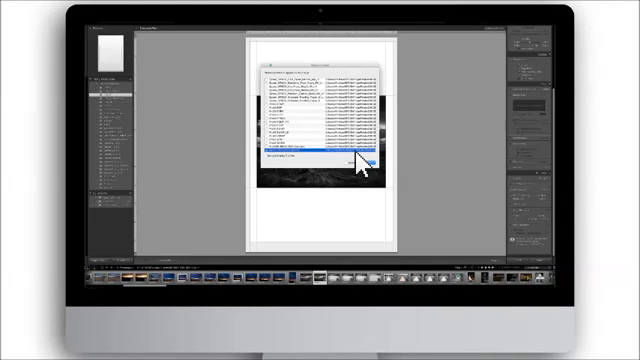
left_click(370, 162)
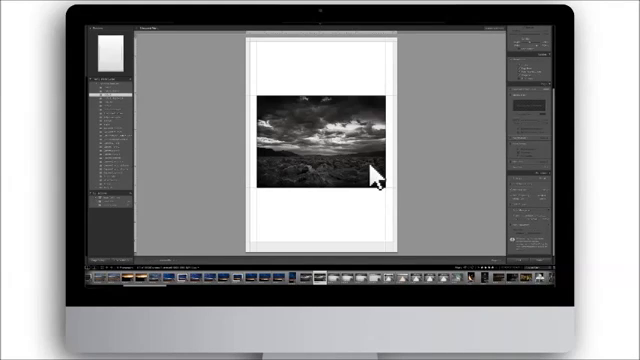